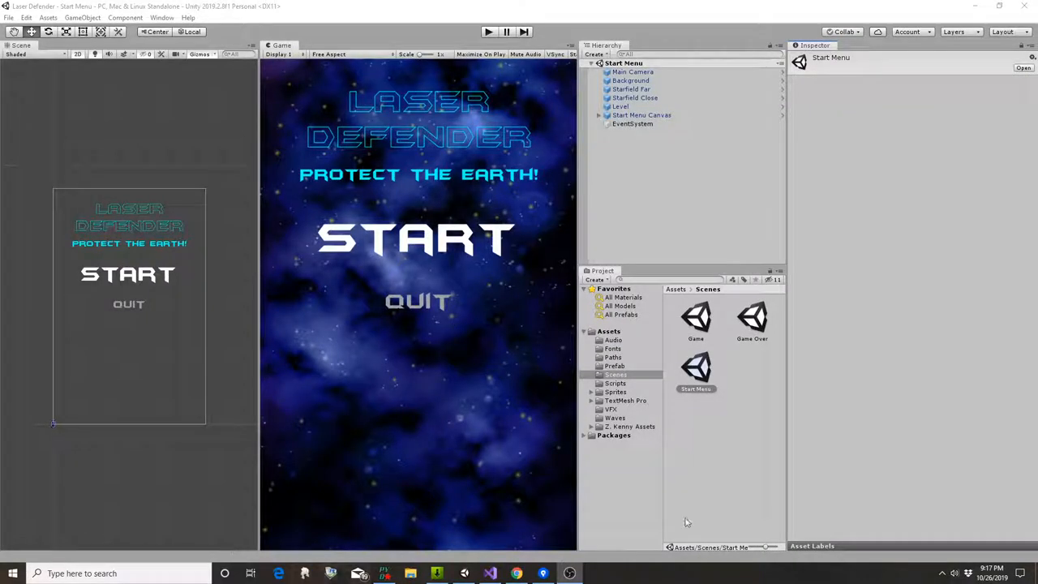
mouse_move(621, 451)
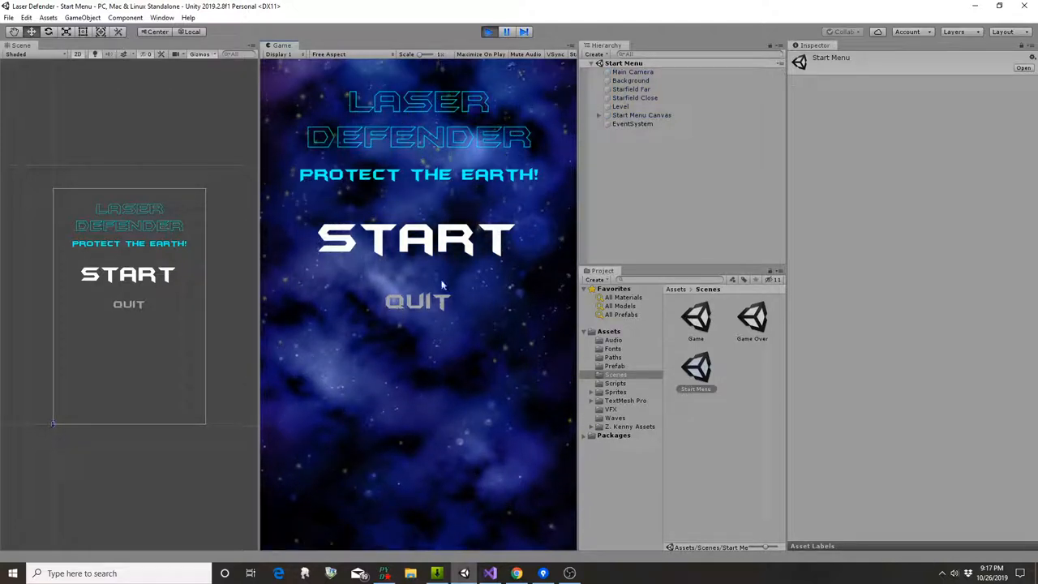
Exit Play mode on the start menu and open the Game Over scene.
left_click(416, 237)
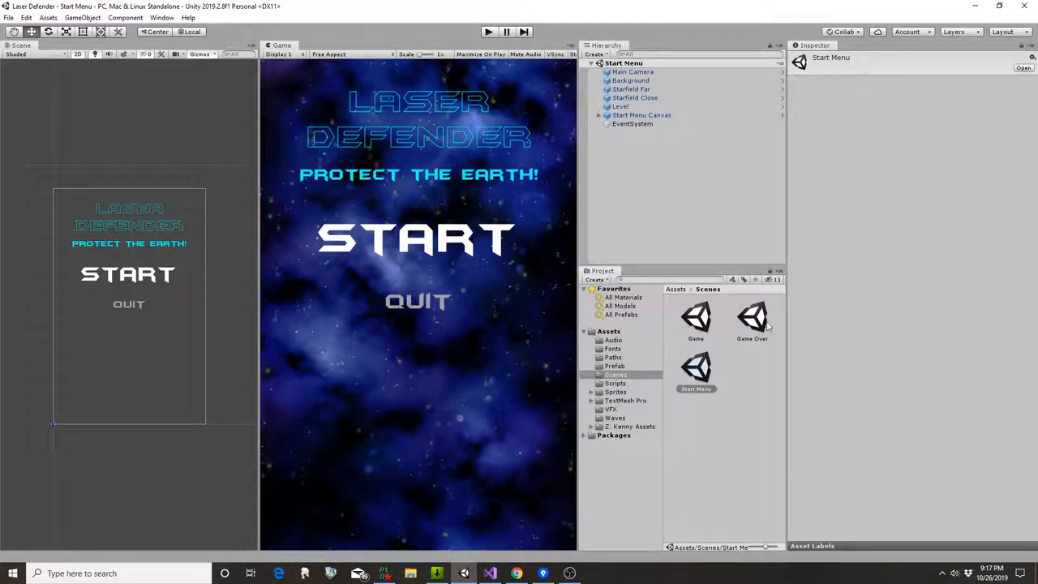
double_click(752, 317)
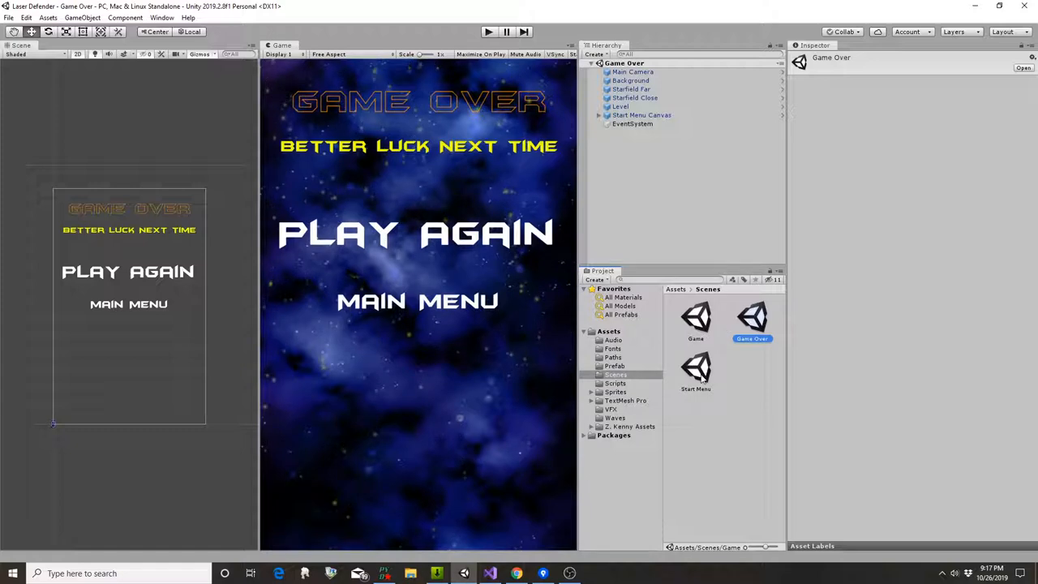
Open the Game scene asset from the Scenes folder to show the player ship.
double_click(696, 319)
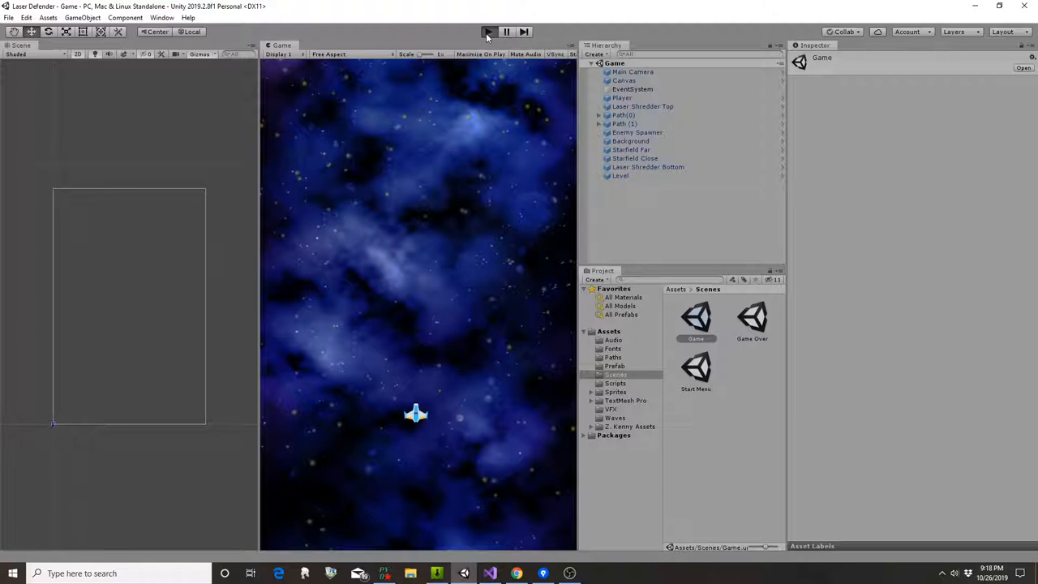
left_click(488, 30)
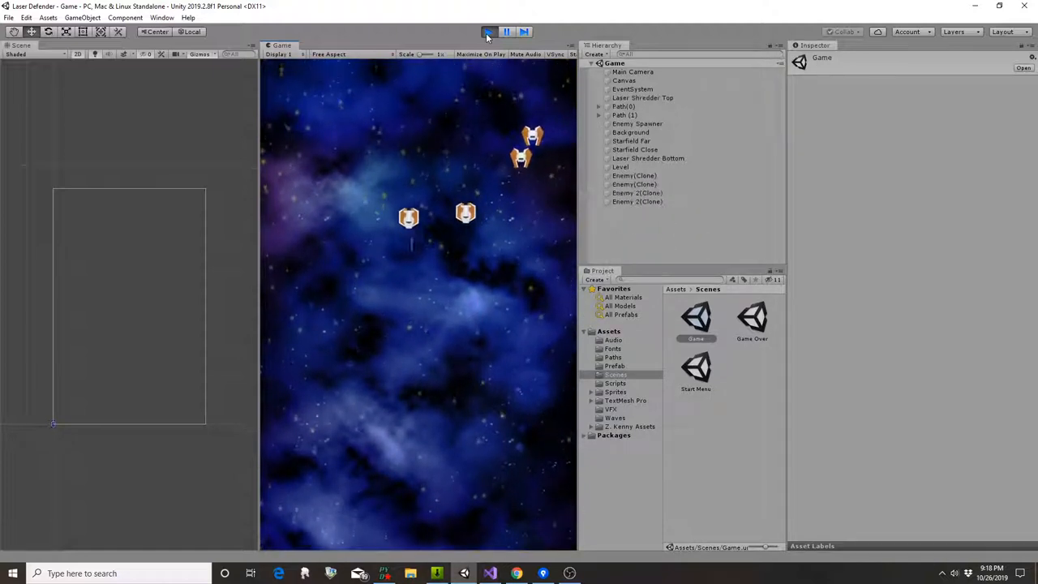
left_click(487, 31)
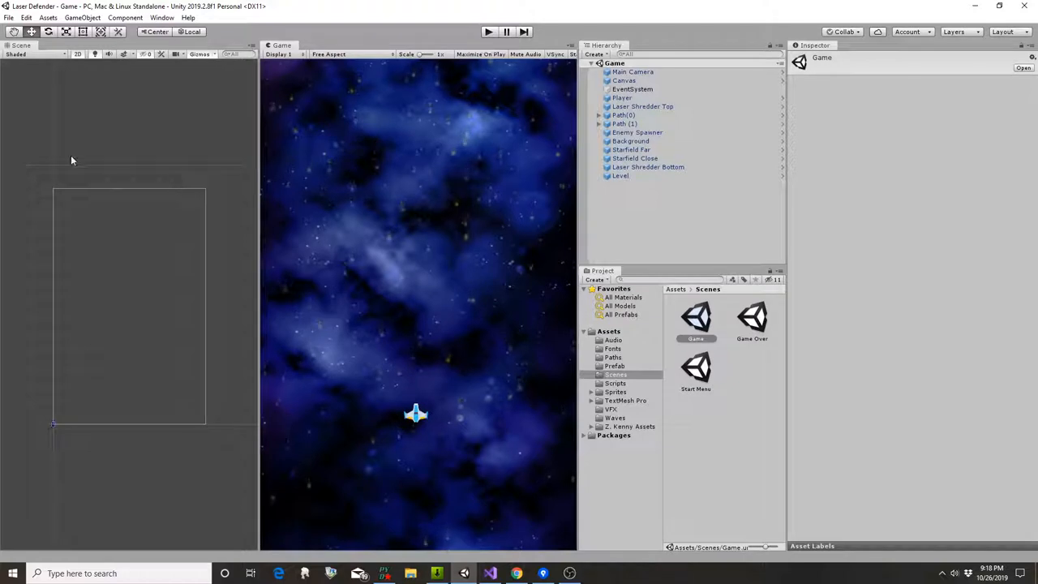